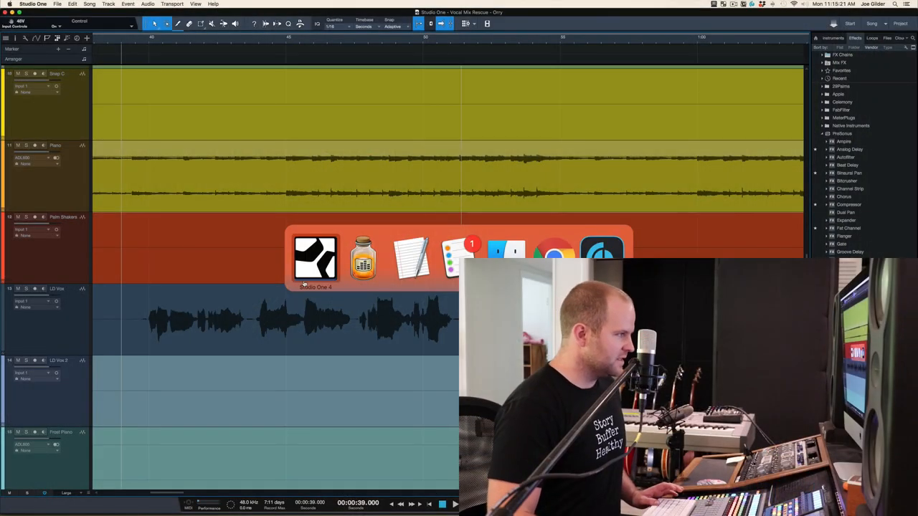
# Step: Bring the TextEdit note with the viewer's vocal question in front of Studio One
pyautogui.click(410, 258)
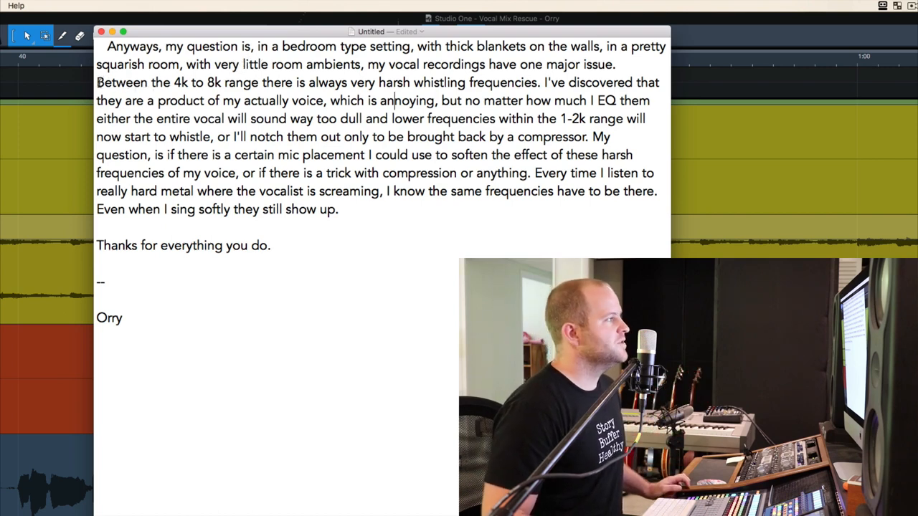
# Step: Highlight the sentence about harsh whistling between 4k and 8k, then return to the Studio One song
pyautogui.moveTo(96, 81); pyautogui.dragTo(445, 81)
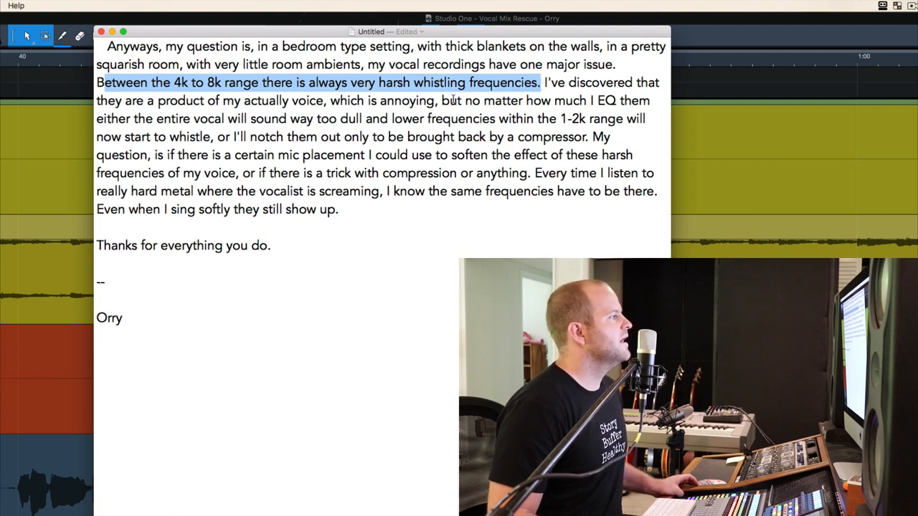
pyautogui.doubleClick(327, 119)
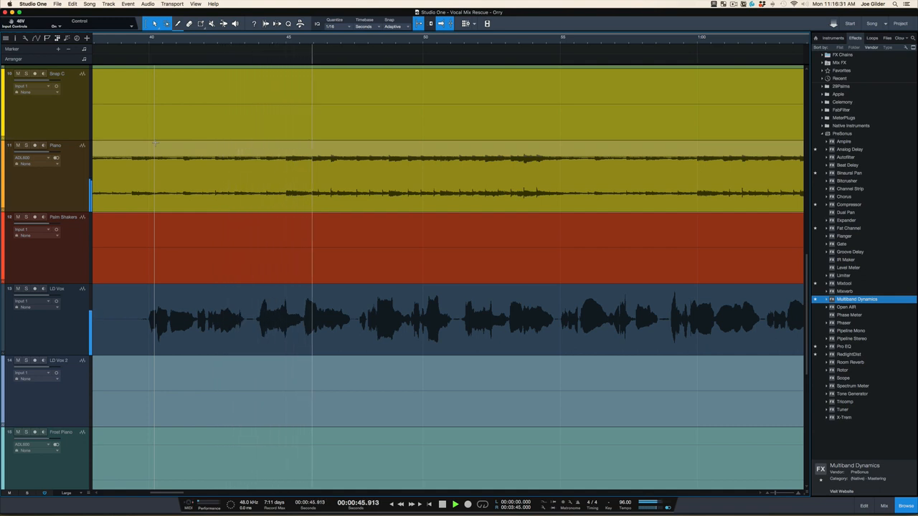
pyautogui.click(454, 504)
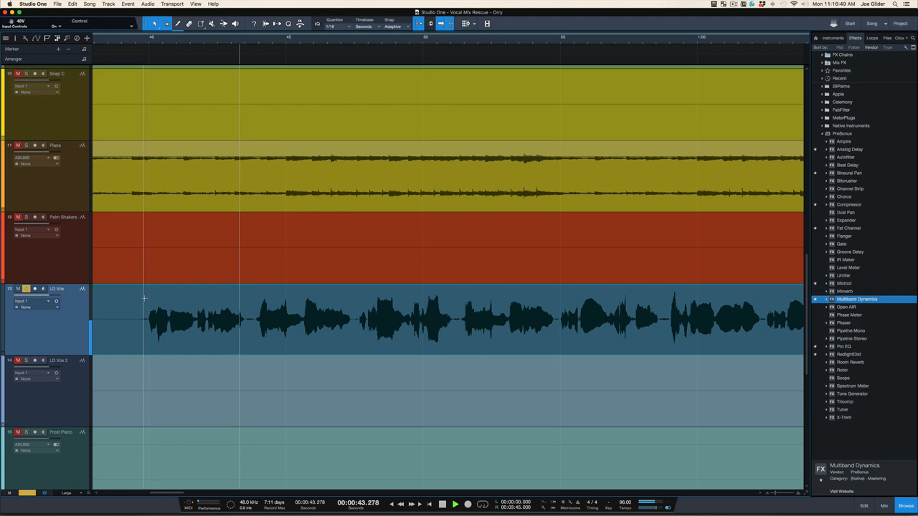
pyautogui.click(454, 505)
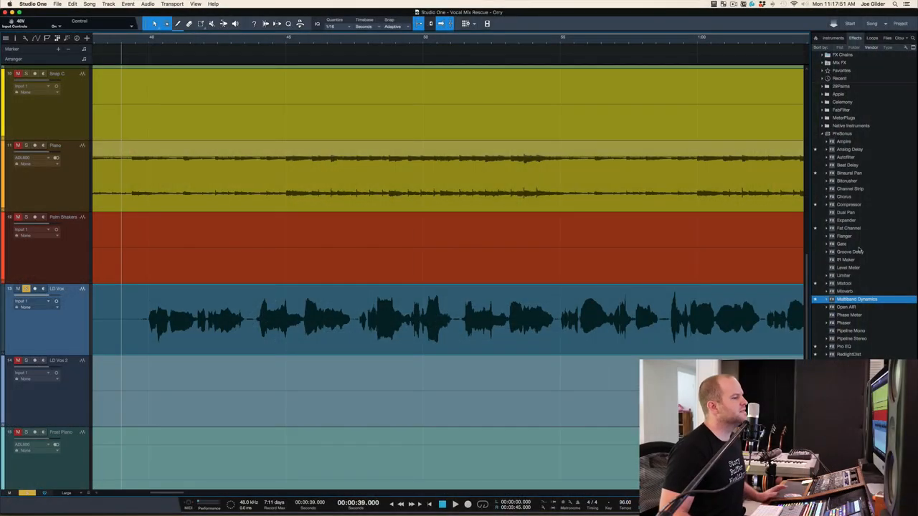
# Step: Add Pro EQ to LD Vox and shape a tall narrow high-mid band, briefly pulling it into a cut near 4 kHz
pyautogui.click(849, 252)
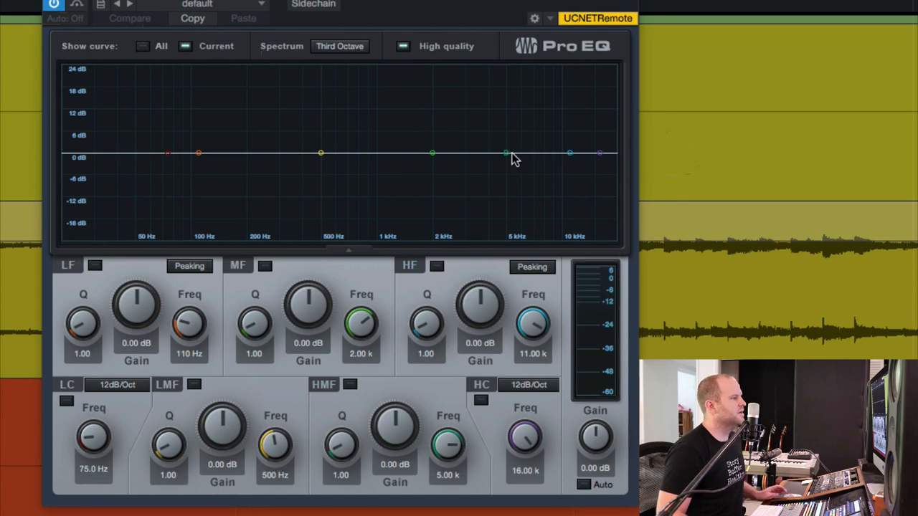
pyautogui.moveTo(505, 153); pyautogui.dragTo(522, 82)
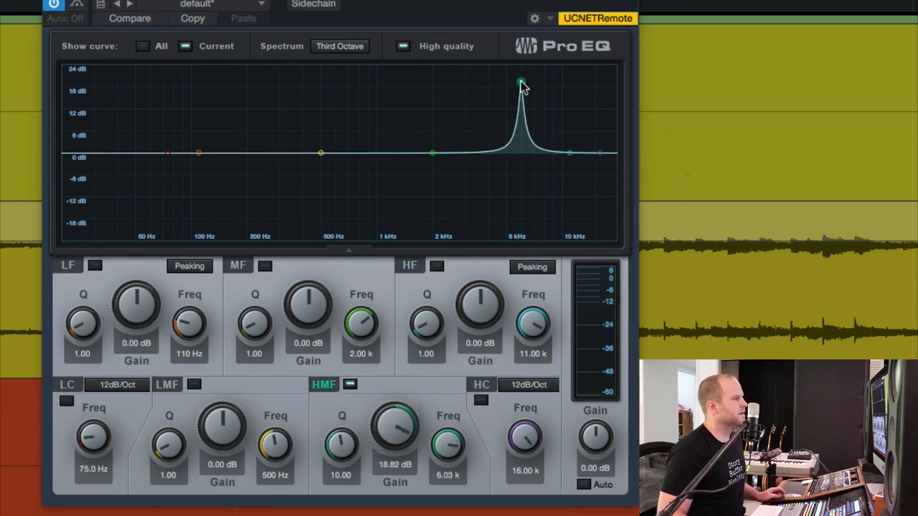
pyautogui.moveTo(522, 80); pyautogui.dragTo(522, 92)
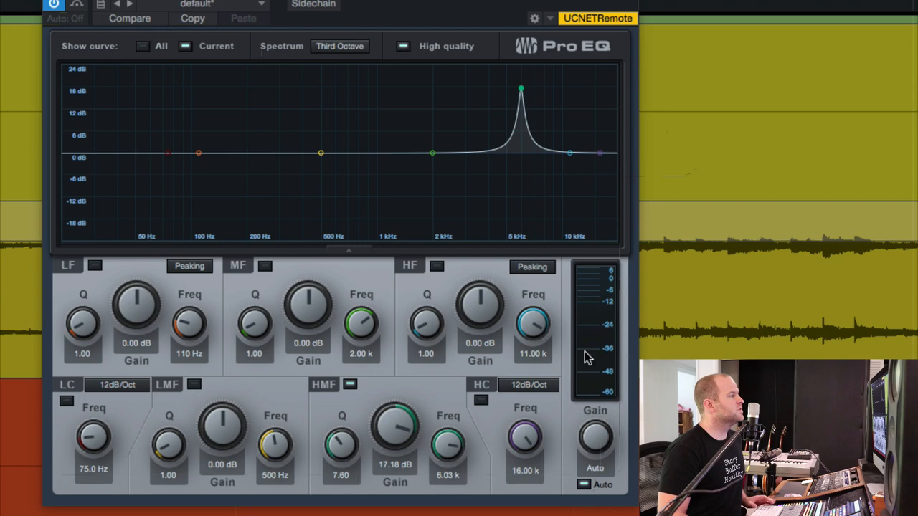
pyautogui.moveTo(519, 88); pyautogui.dragTo(481, 79)
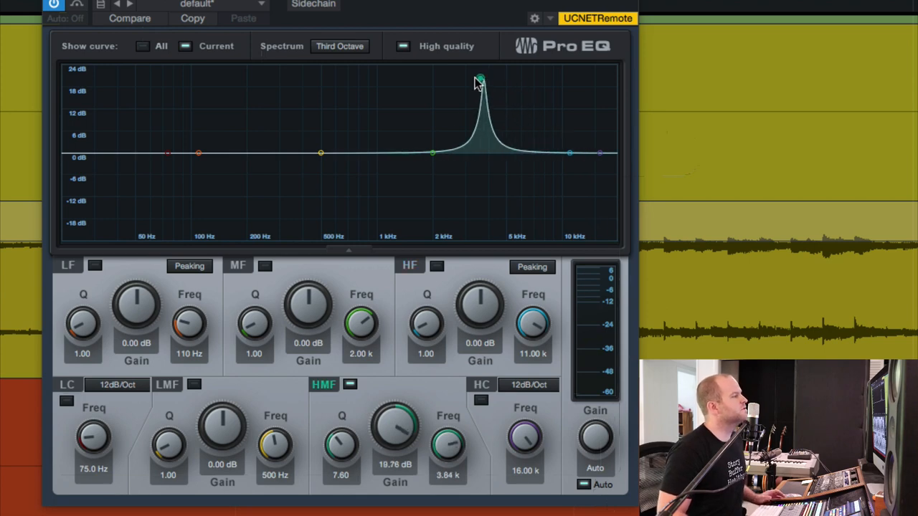
pyautogui.moveTo(480, 79); pyautogui.dragTo(493, 179)
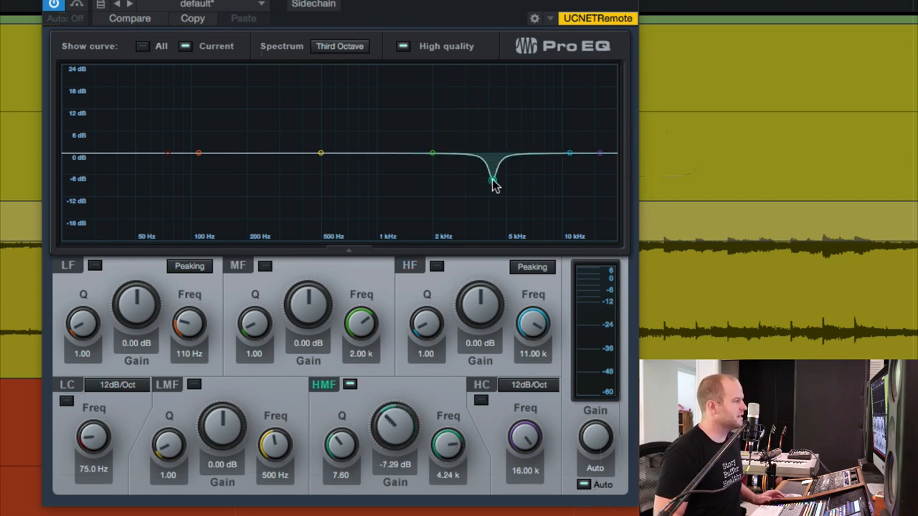
pyautogui.moveTo(493, 179); pyautogui.dragTo(490, 157)
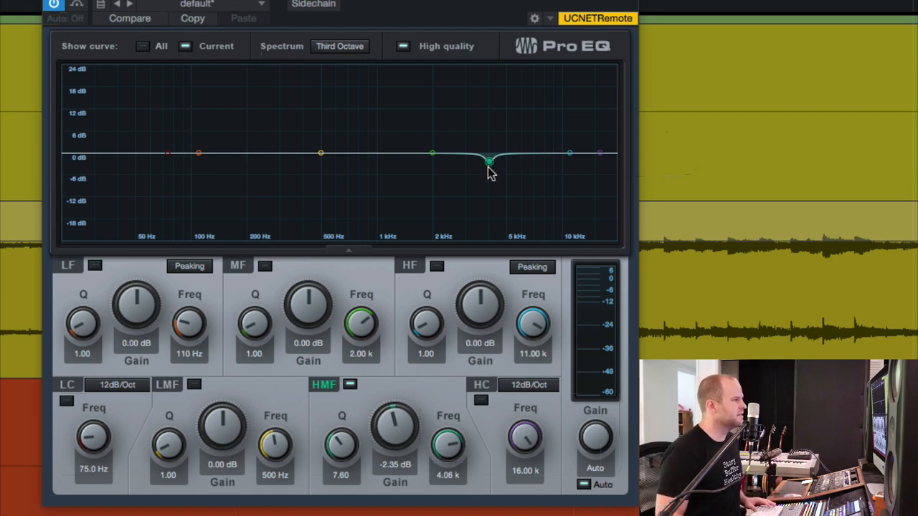
# Step: Boost the narrow band again and sweep it from about 2 kHz up toward 8 kHz hunting harshness
pyautogui.moveTo(489, 164); pyautogui.dragTo(476, 85)
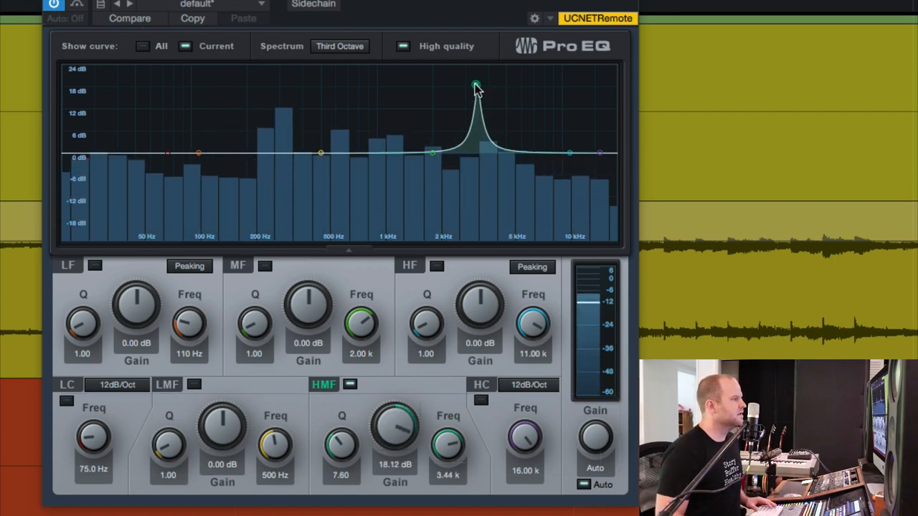
pyautogui.moveTo(476, 85); pyautogui.dragTo(433, 69)
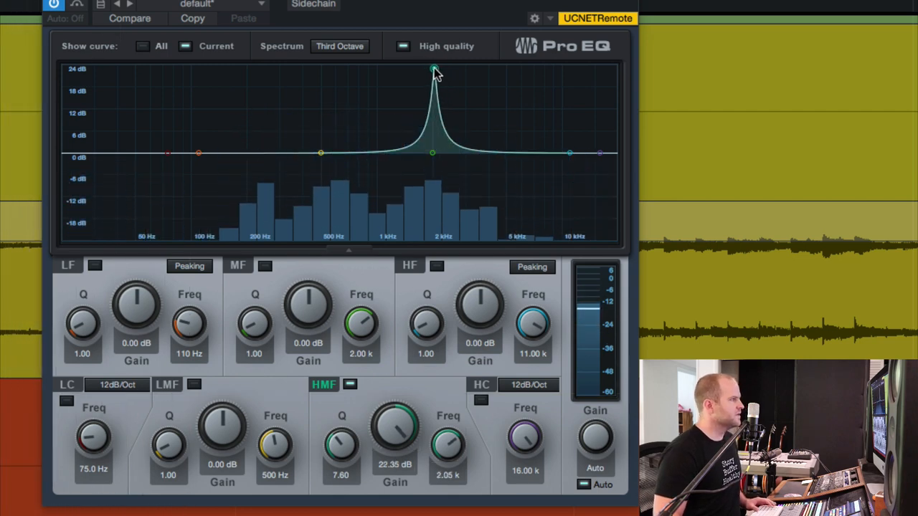
pyautogui.moveTo(433, 72); pyautogui.dragTo(448, 71)
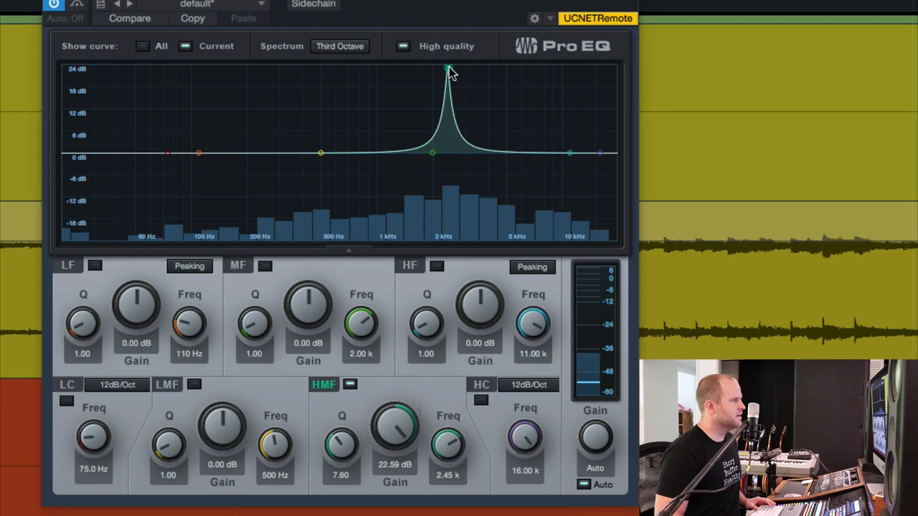
pyautogui.moveTo(433, 69); pyautogui.dragTo(462, 69)
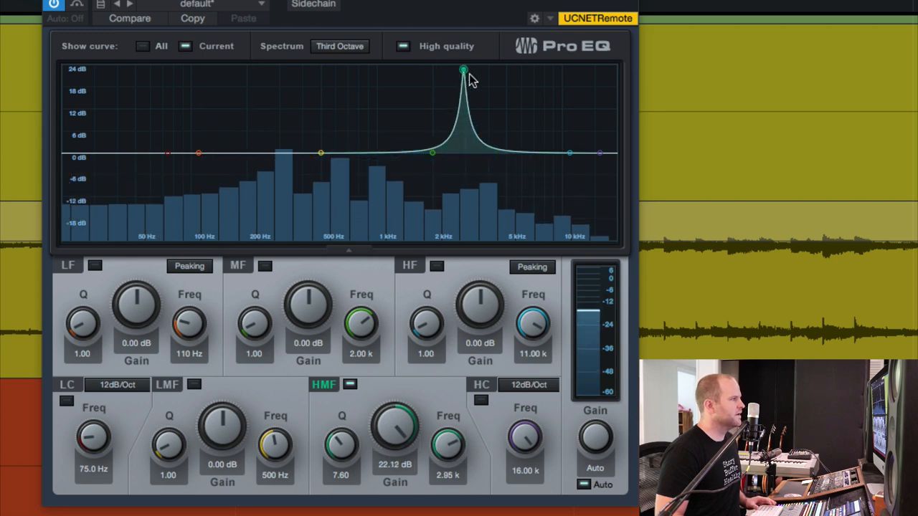
pyautogui.moveTo(463, 69); pyautogui.dragTo(482, 72)
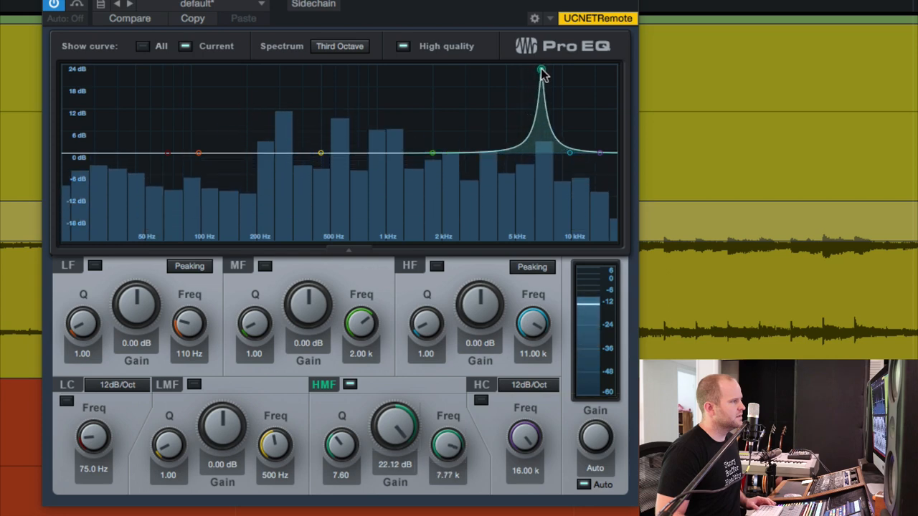
pyautogui.moveTo(542, 68); pyautogui.dragTo(542, 68)
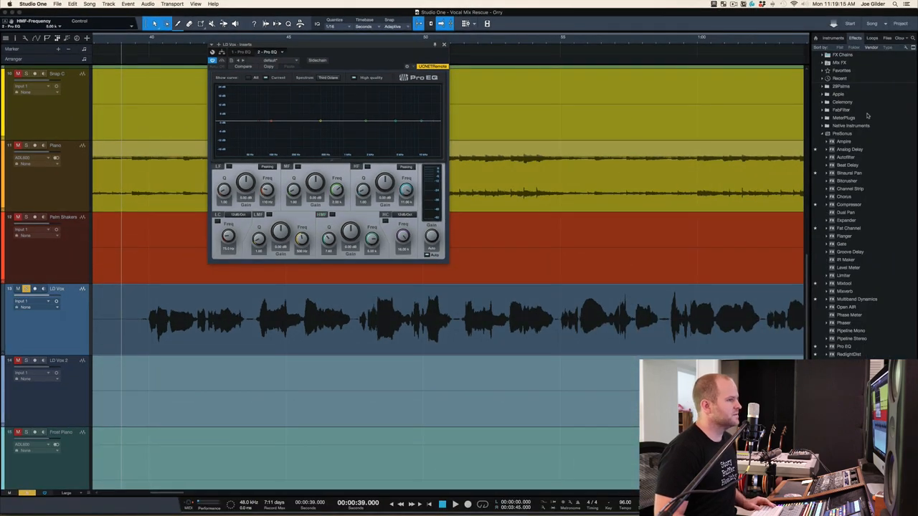
pyautogui.moveTo(855, 142)
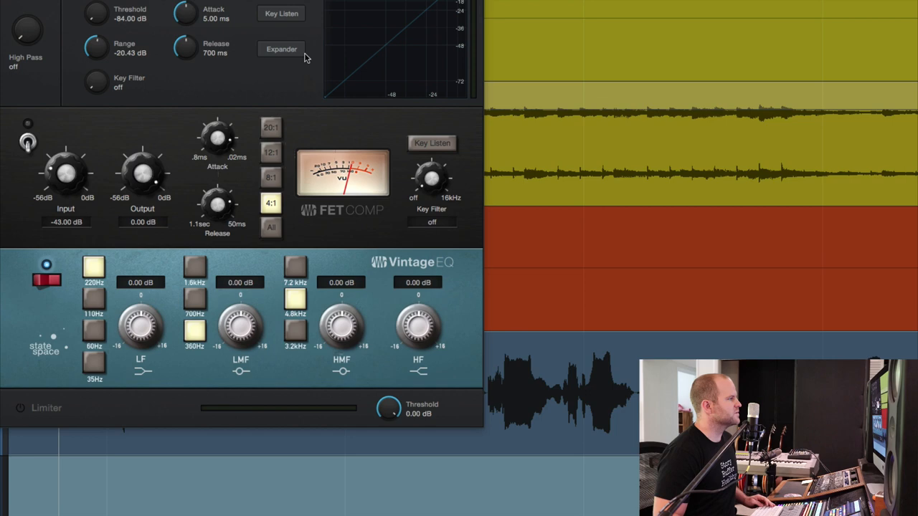
# Step: Switch Fat Channel XT's compressor to Classic Comp, set the high-pass near 98 Hz and enable the compressor
pyautogui.click(293, 109)
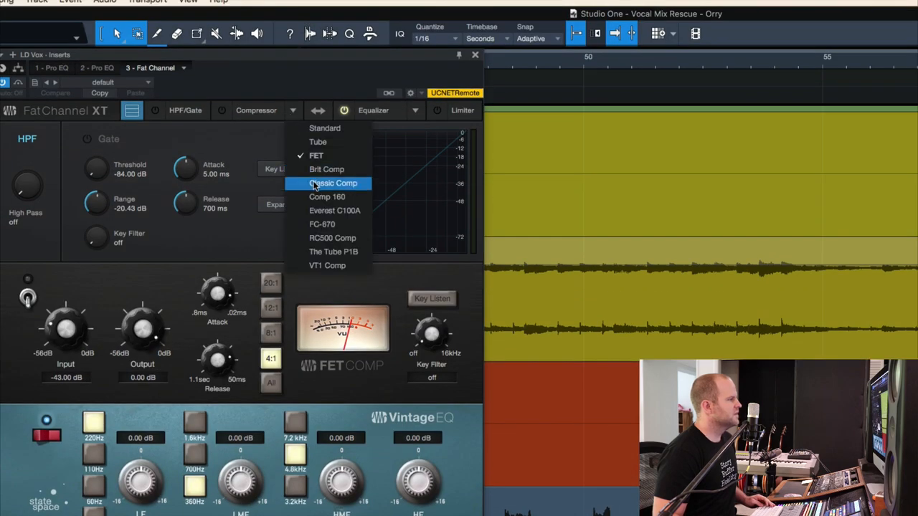
pyautogui.click(333, 184)
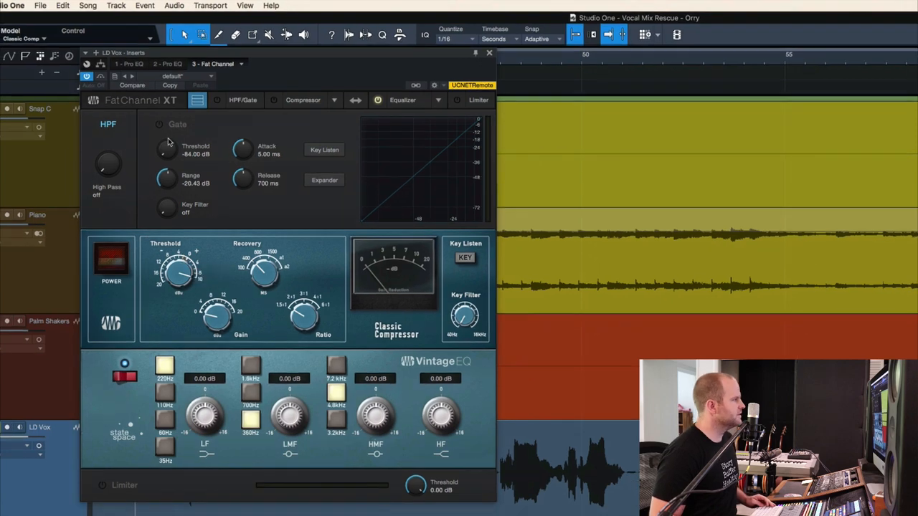
pyautogui.rightClick(264, 271)
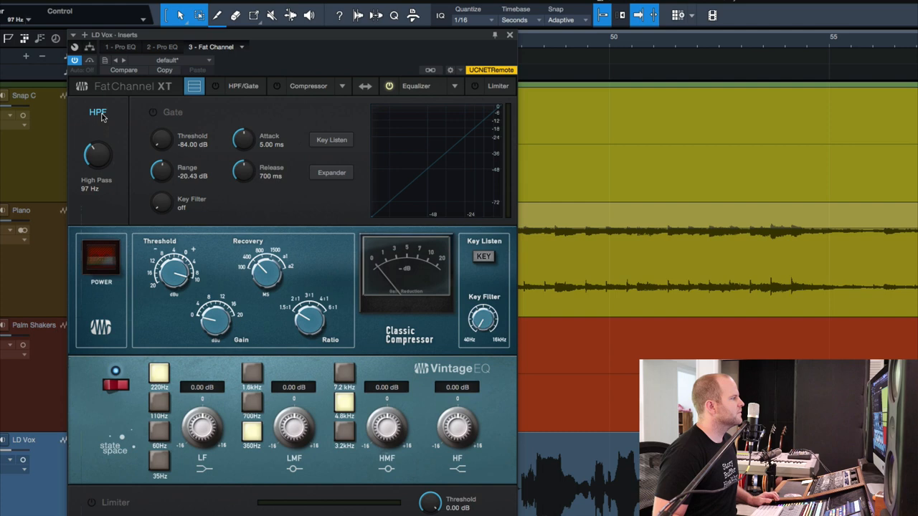
pyautogui.moveTo(98, 155); pyautogui.dragTo(106, 150)
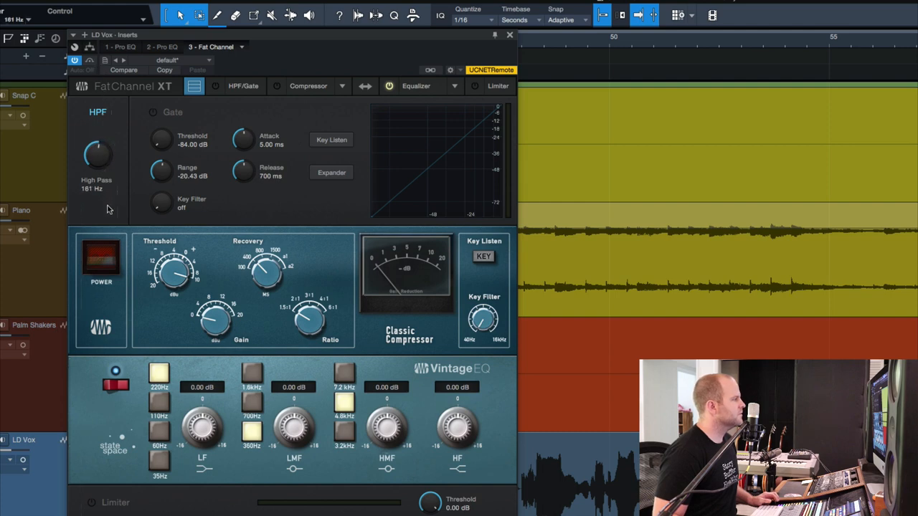
pyautogui.moveTo(97, 151); pyautogui.dragTo(89, 169)
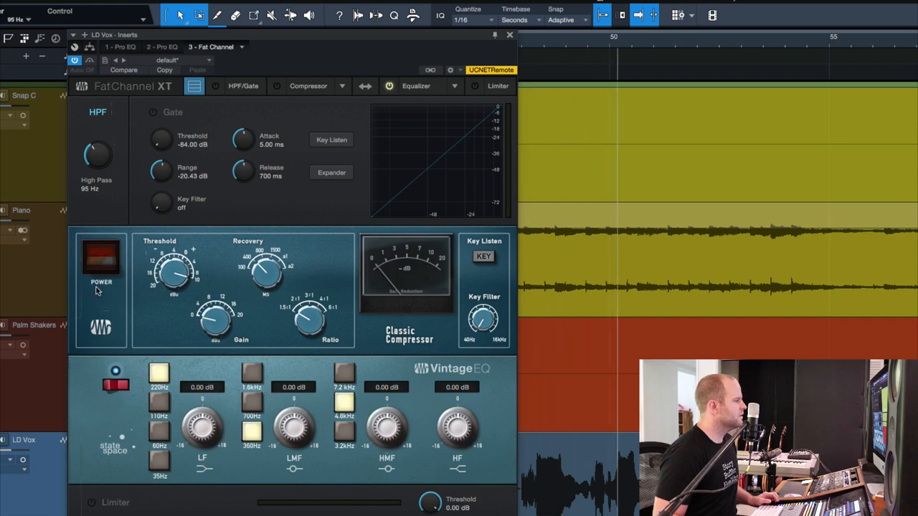
pyautogui.click(100, 259)
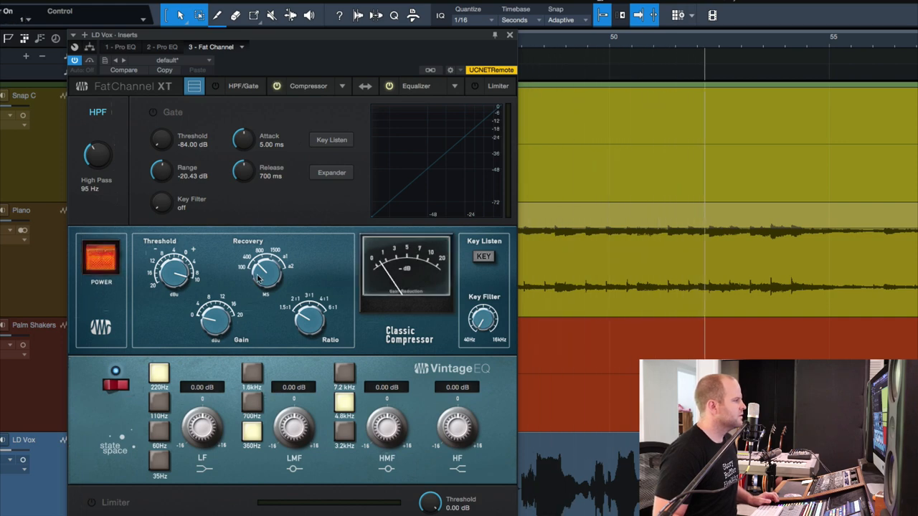
pyautogui.moveTo(266, 275)
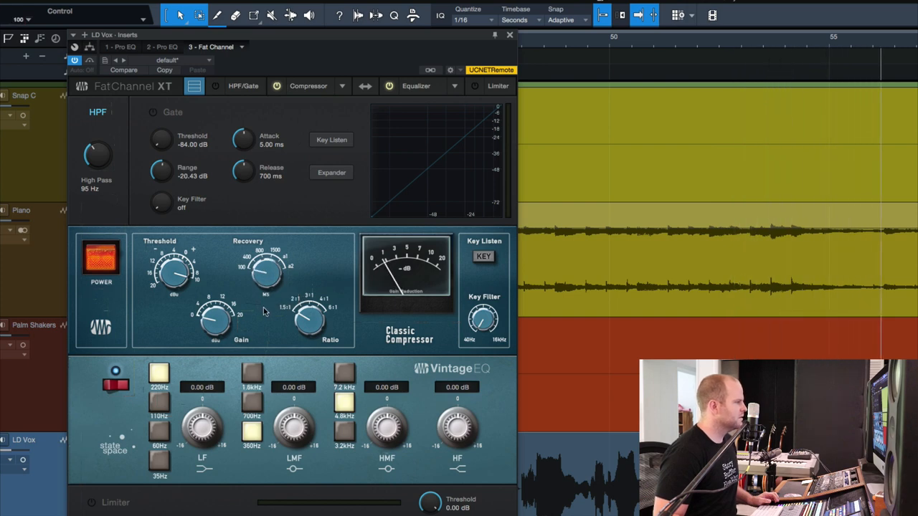
pyautogui.moveTo(213, 322)
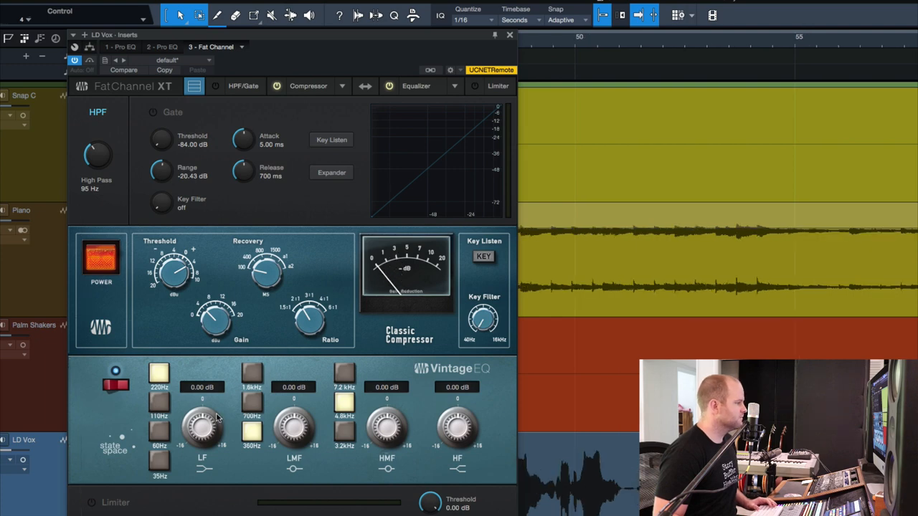
# Step: Set the Vintage EQ low-mid band to a slight cut around -2.7 dB and tweak the high-mid band
pyautogui.moveTo(294, 427); pyautogui.dragTo(294, 402)
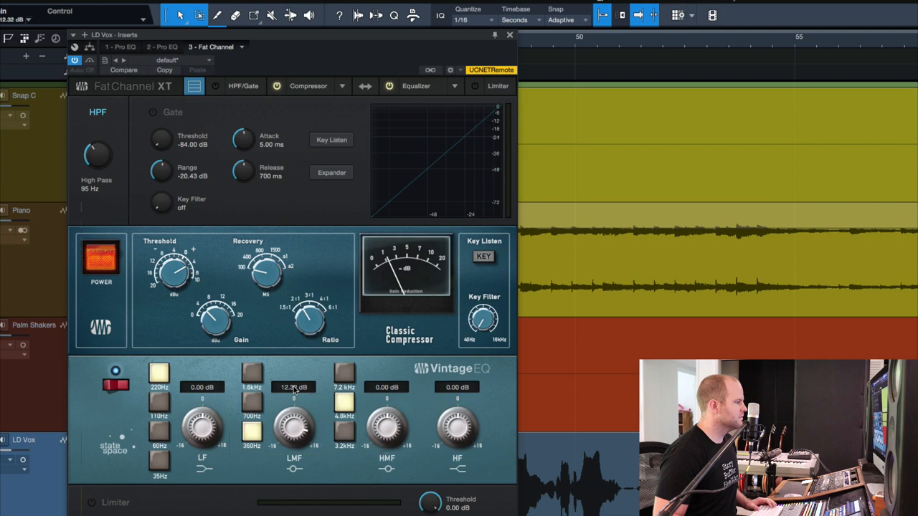
pyautogui.moveTo(294, 427); pyautogui.dragTo(290, 470)
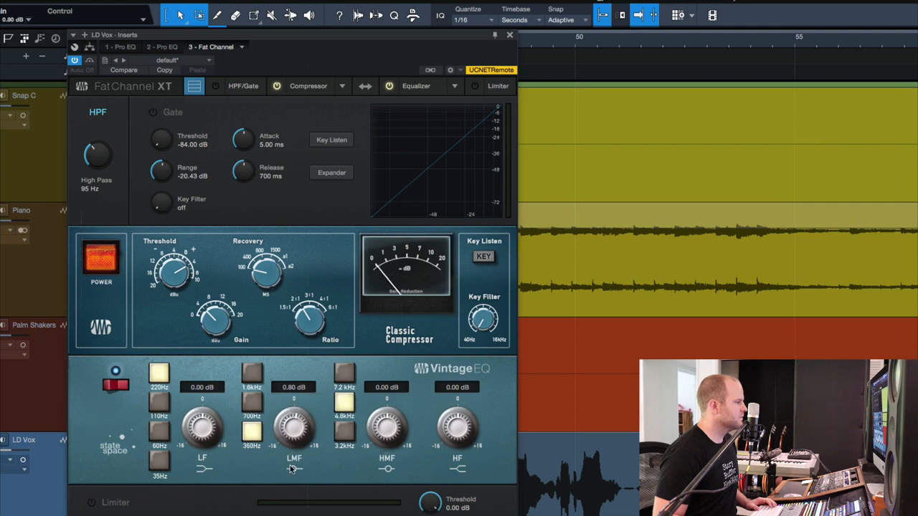
pyautogui.moveTo(292, 427); pyautogui.dragTo(347, 429)
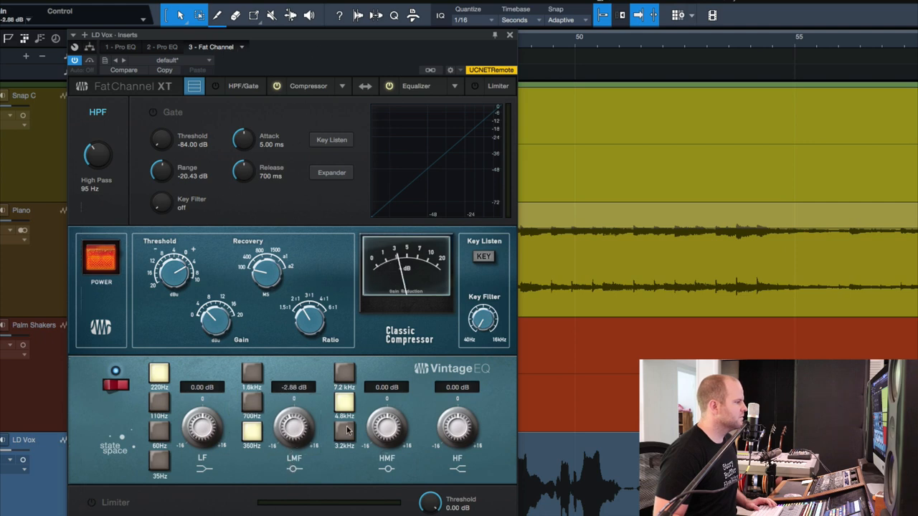
pyautogui.moveTo(458, 427); pyautogui.dragTo(458, 408)
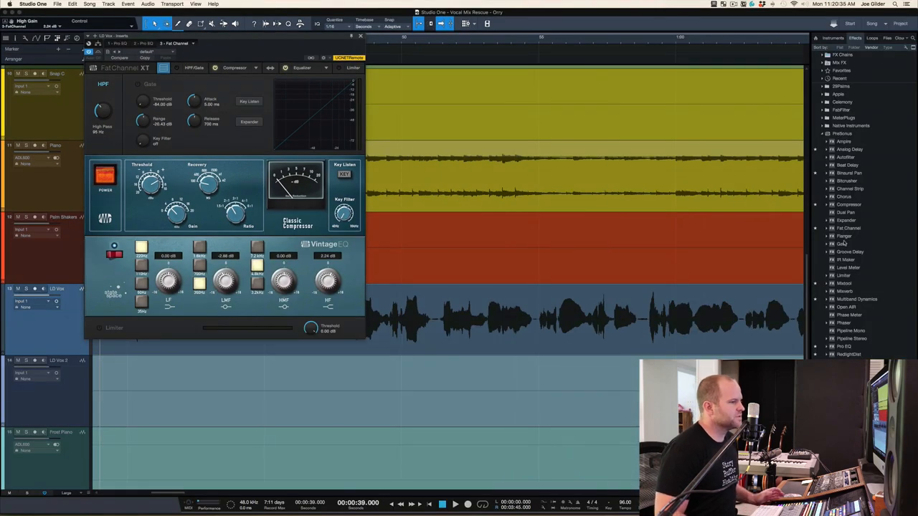
# Step: Place the Multiband Dynamics De-Esser preset as the first insert on LD Vox
pyautogui.click(847, 300)
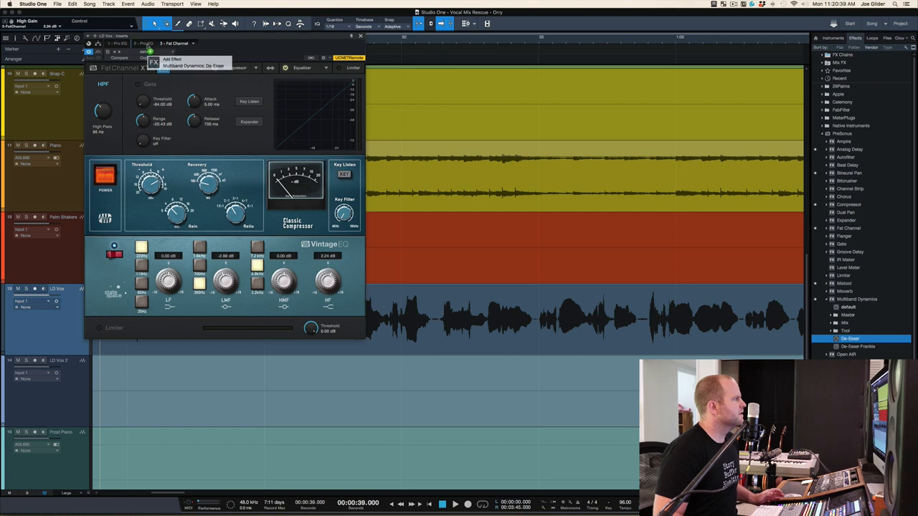
pyautogui.click(185, 66)
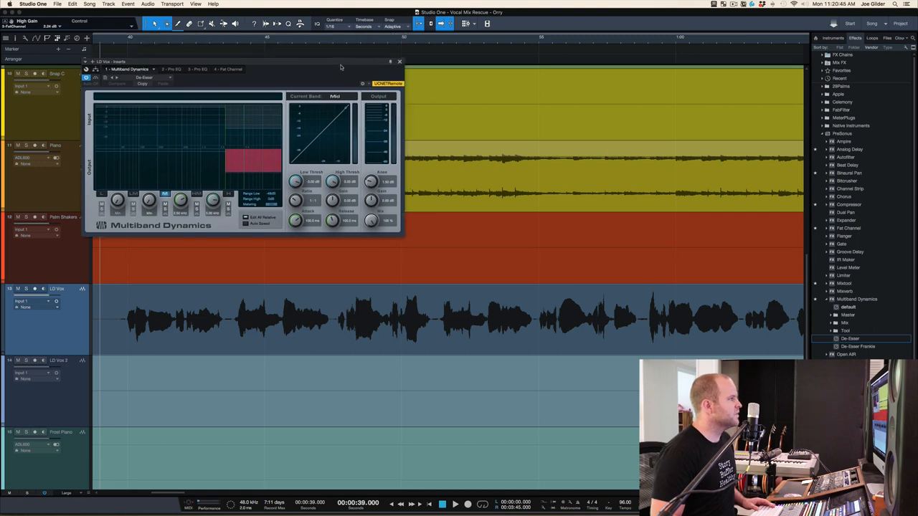
# Step: Select the de-esser's high band, set its threshold near -25.8 dB, and bypass it to compare
pyautogui.click(456, 504)
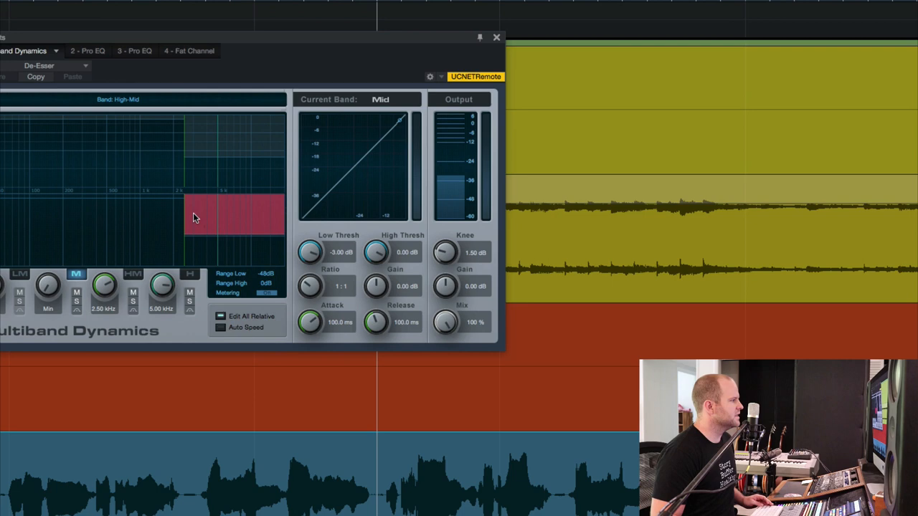
pyautogui.click(132, 274)
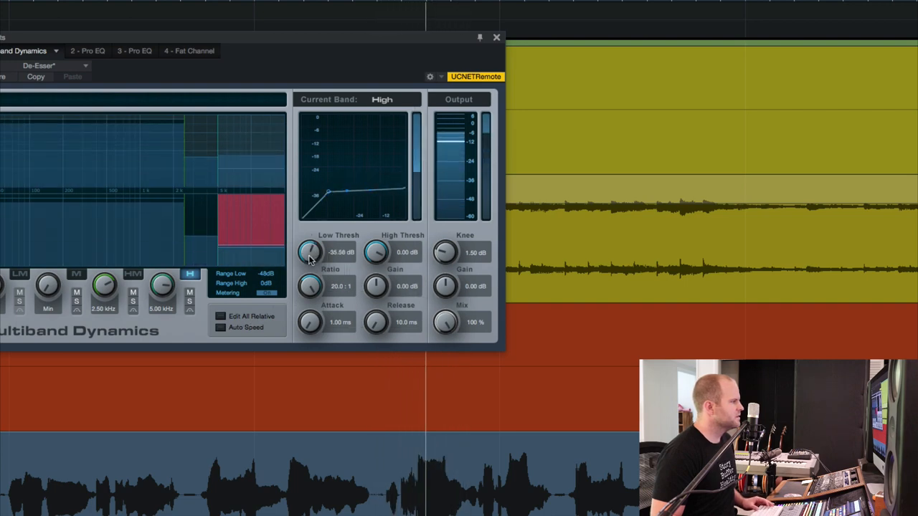
pyautogui.moveTo(310, 252); pyautogui.dragTo(309, 243)
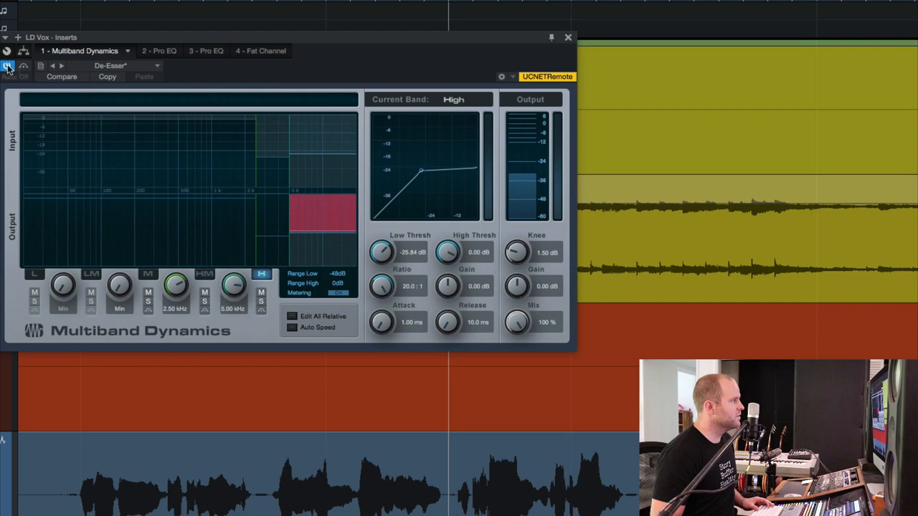
pyautogui.click(9, 66)
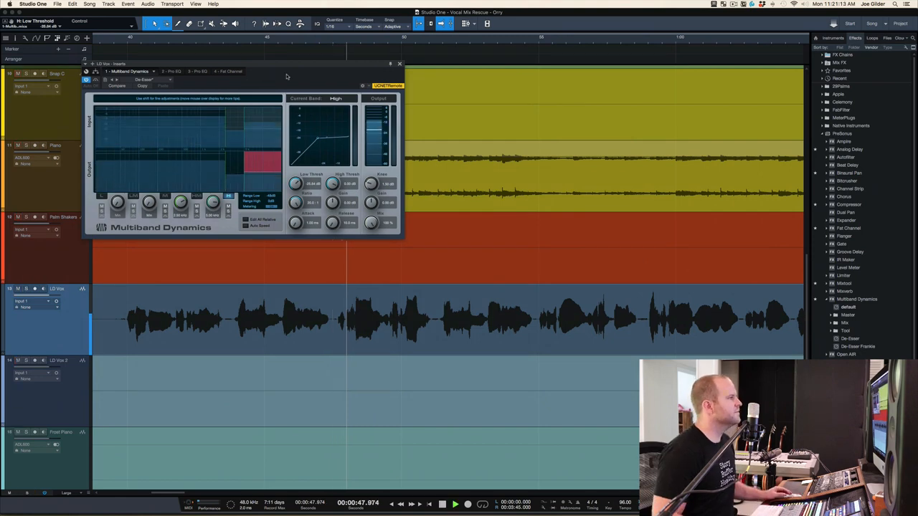
# Step: Reorder the inserts to Multiband Dynamics, Fat Channel, then a single flat Pro EQ
pyautogui.click(400, 63)
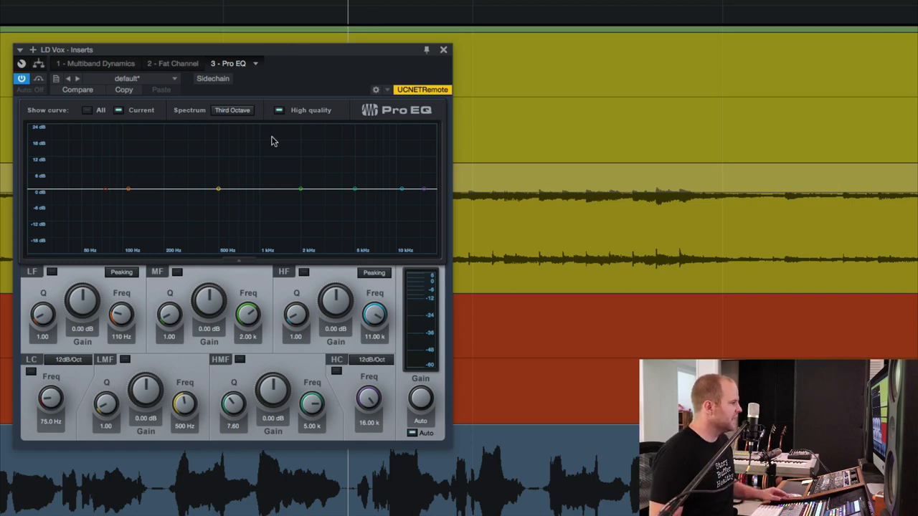
pyautogui.moveTo(355, 193)
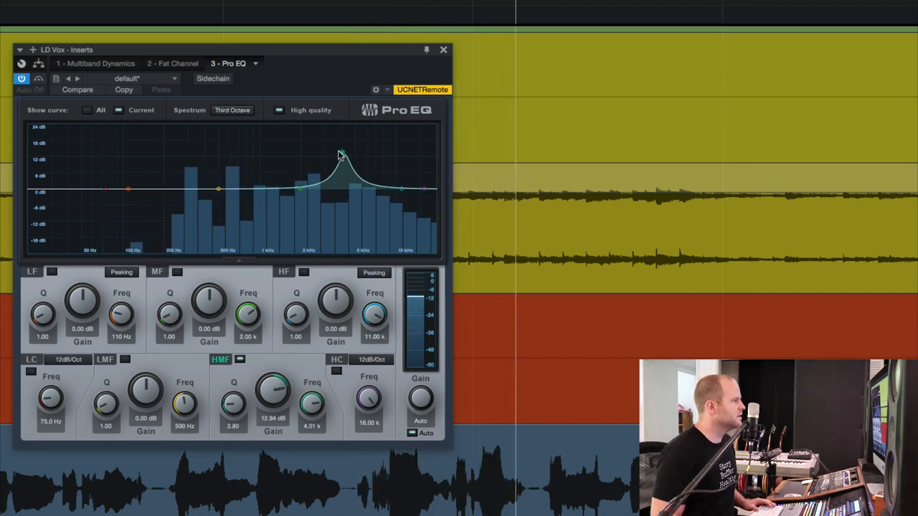
# Step: Raise the HMF node into a narrow boost and sweep it between roughly 3 and 6 kHz
pyautogui.moveTo(341, 155); pyautogui.dragTo(324, 141)
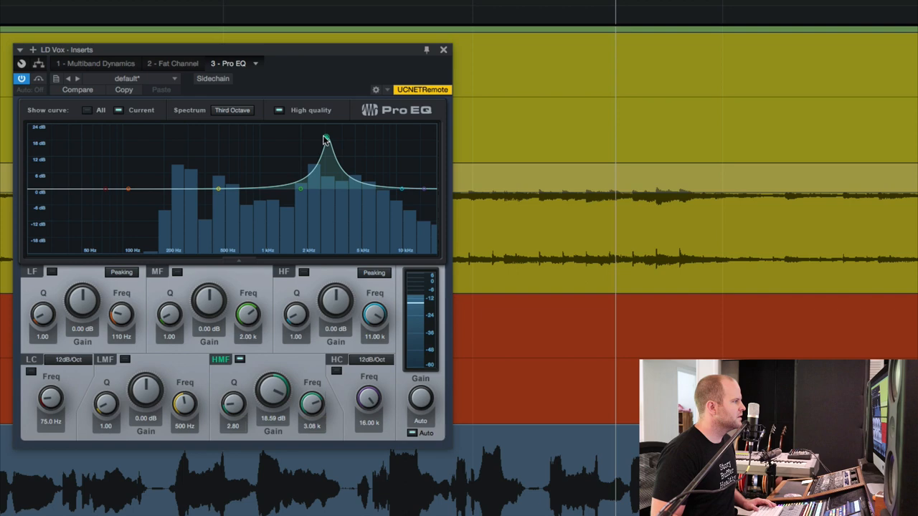
pyautogui.moveTo(324, 140); pyautogui.dragTo(314, 138)
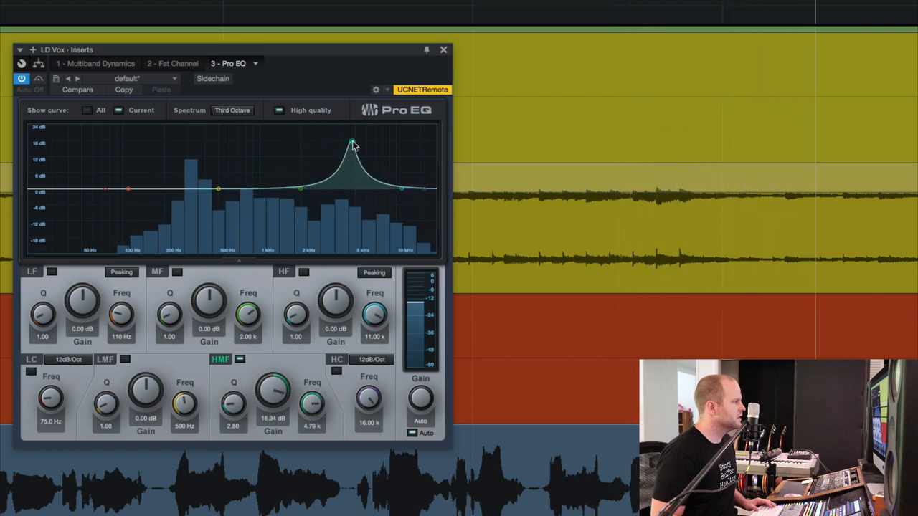
pyautogui.moveTo(352, 142); pyautogui.dragTo(369, 143)
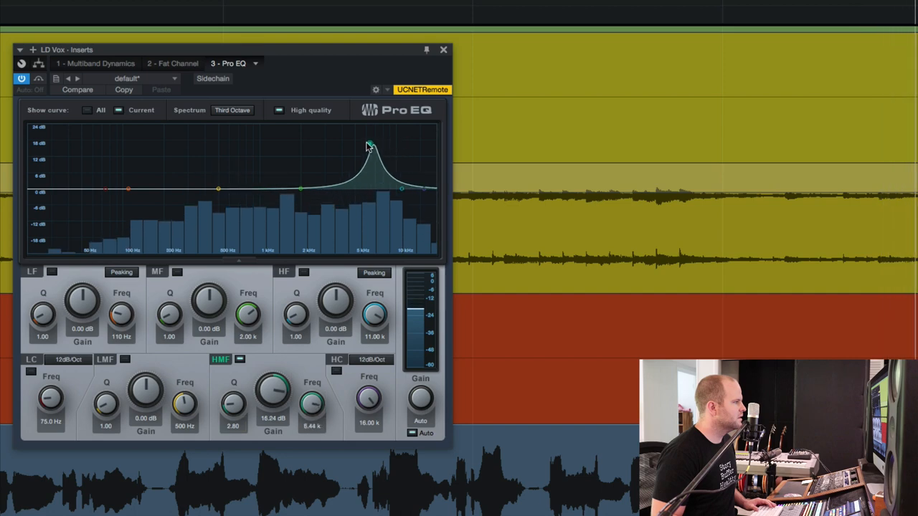
pyautogui.moveTo(370, 143); pyautogui.dragTo(308, 140)
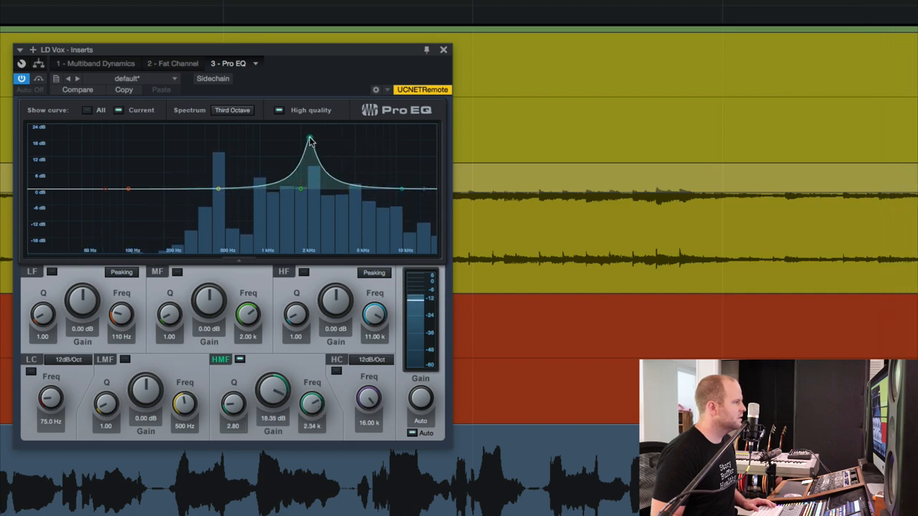
pyautogui.moveTo(309, 141); pyautogui.dragTo(321, 138)
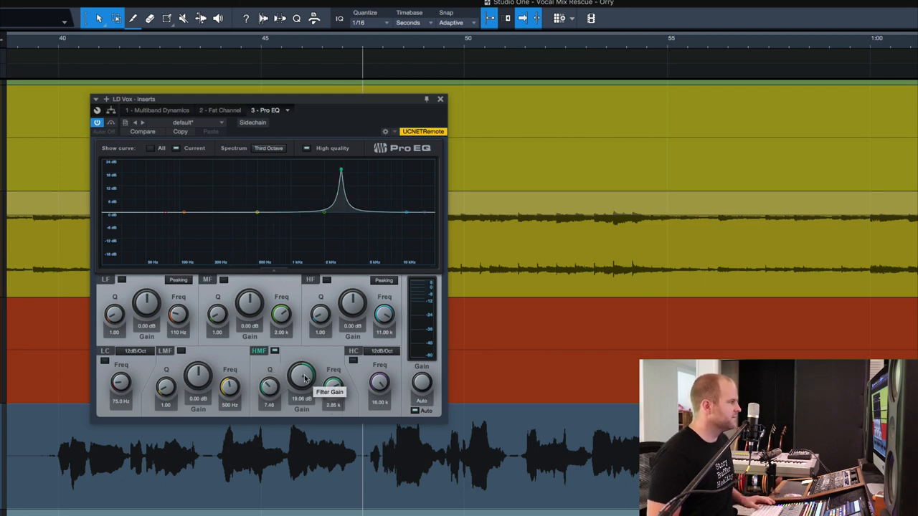
# Step: Pull the HMF band to a narrow cut of about -8 dB near 2.85 kHz and toggle it off to A/B
pyautogui.moveTo(301, 376); pyautogui.dragTo(304, 370)
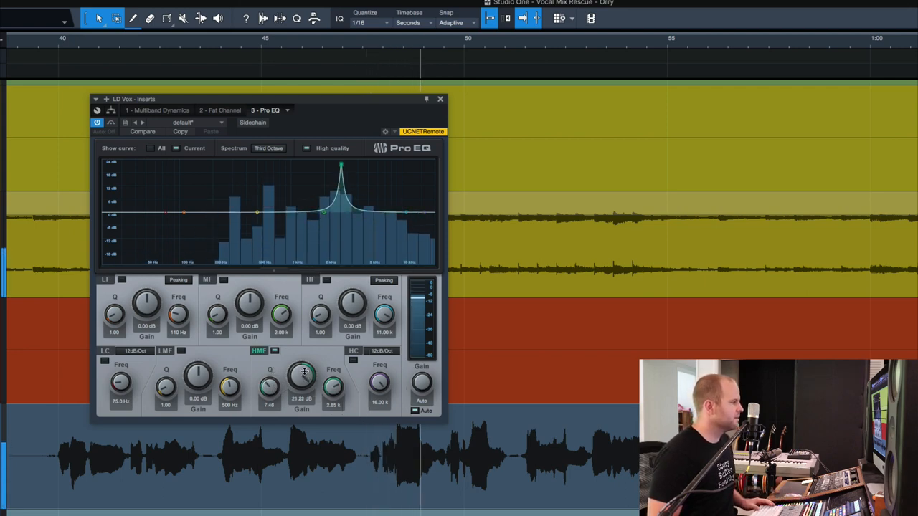
pyautogui.moveTo(301, 376); pyautogui.dragTo(301, 401)
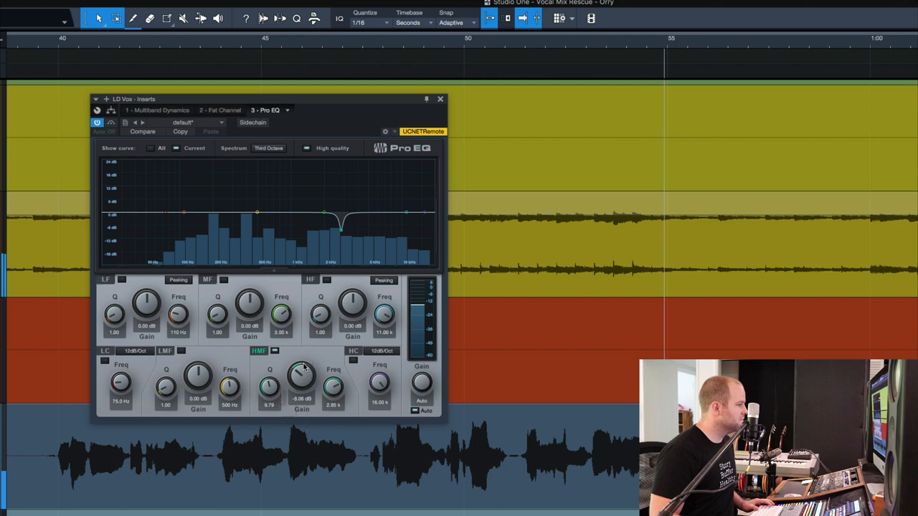
pyautogui.click(274, 350)
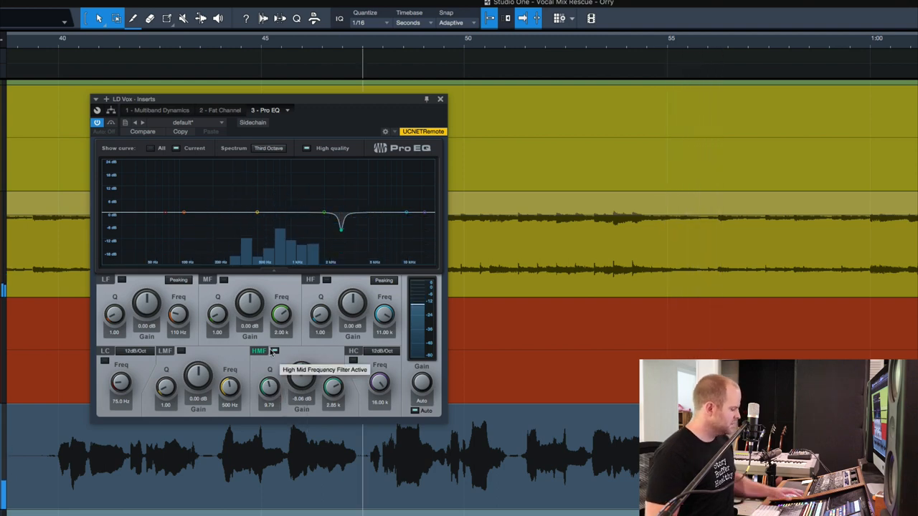
pyautogui.click(272, 352)
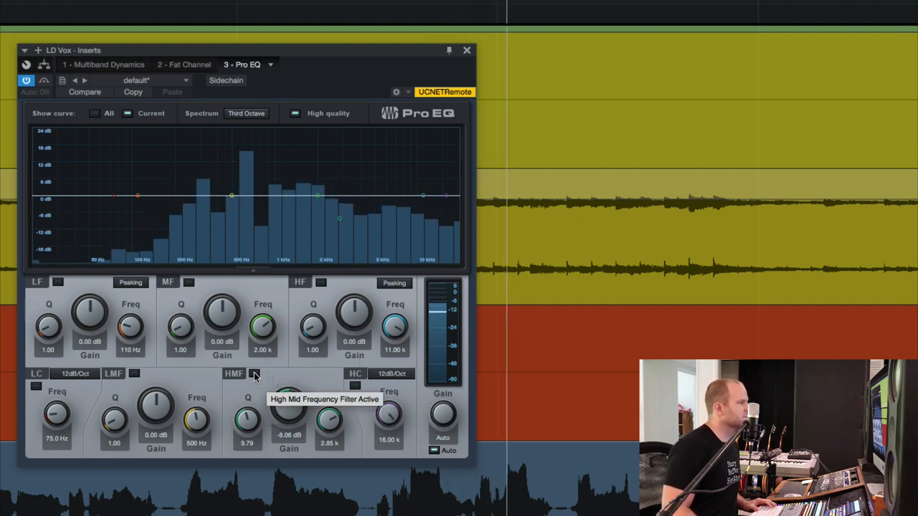
# Step: Re-enable the narrow high-mid cut near 3 kHz on the lead vocal
pyautogui.click(254, 373)
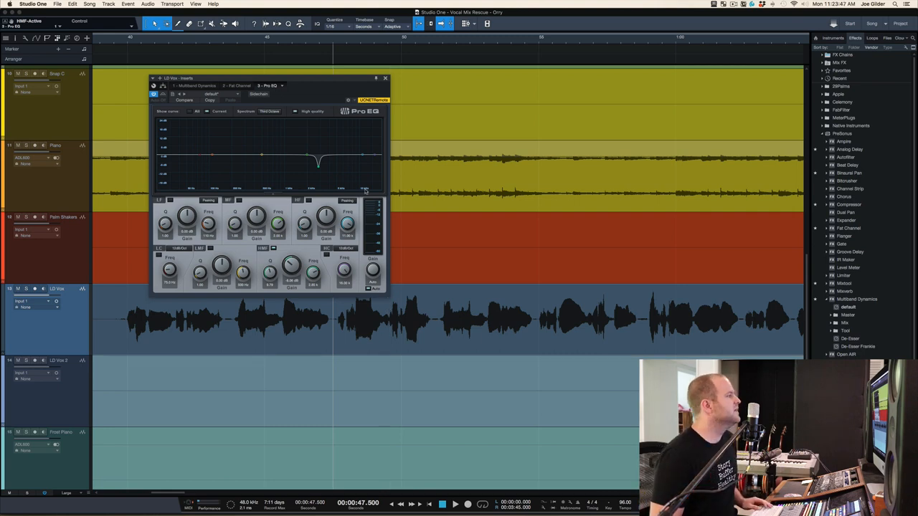
pyautogui.moveTo(321, 80)
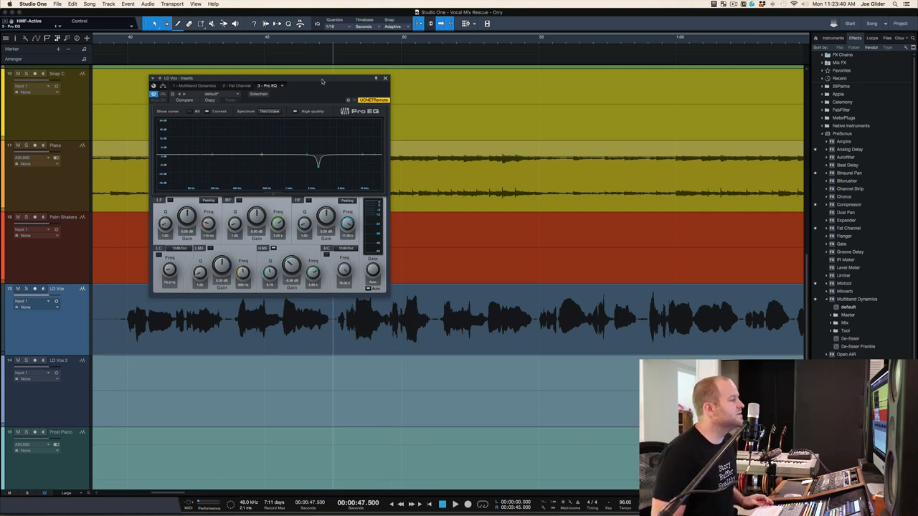